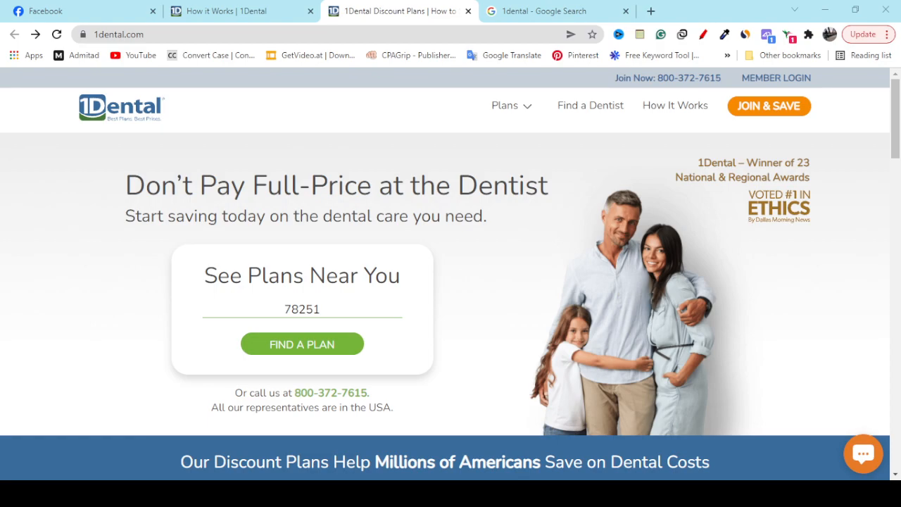
# Return to the Google '1dental' results and scroll to the 1Dental.com panel (4.8, 38 reviews)
pyautogui.scroll(-3)
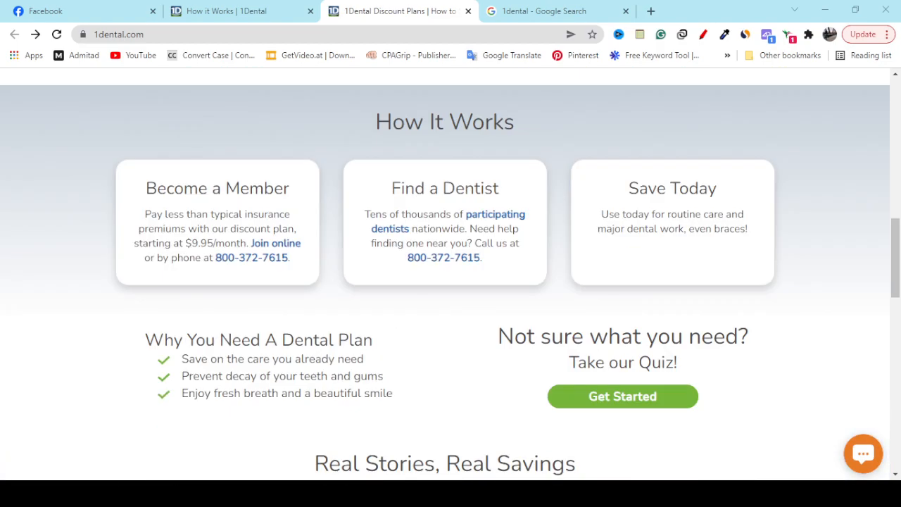
pyautogui.scroll(-3)
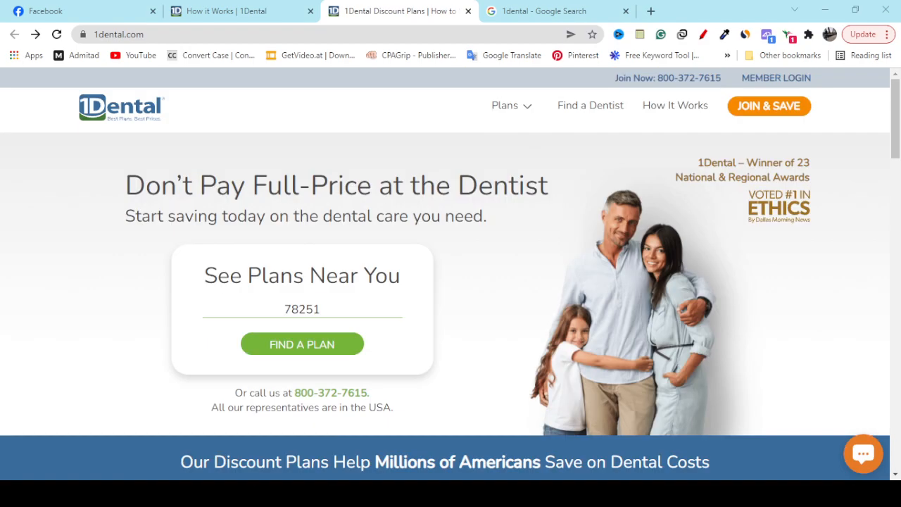
pyautogui.click(553, 11)
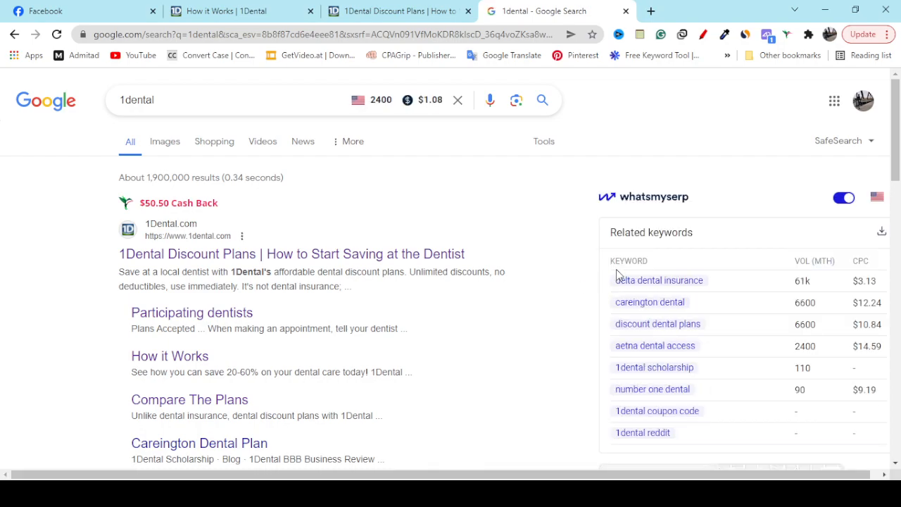
pyautogui.scroll(-3)
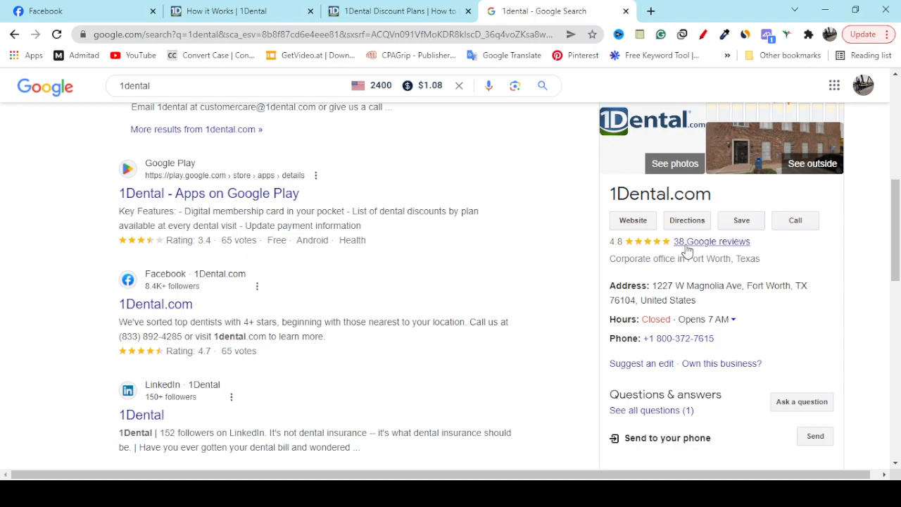
pyautogui.moveTo(675, 252)
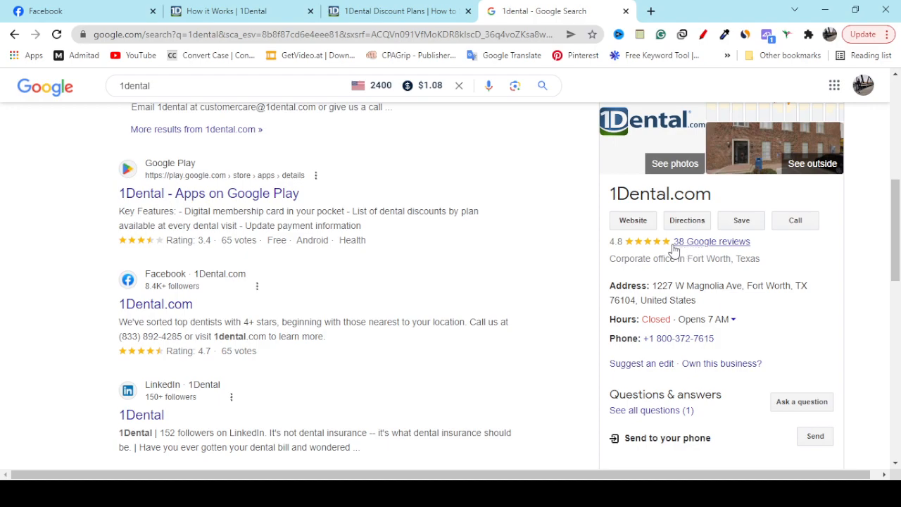
# Open the 38 Google reviews for 1Dental.com and read through customer reviews and owner responses
pyautogui.doubleClick(616, 242)
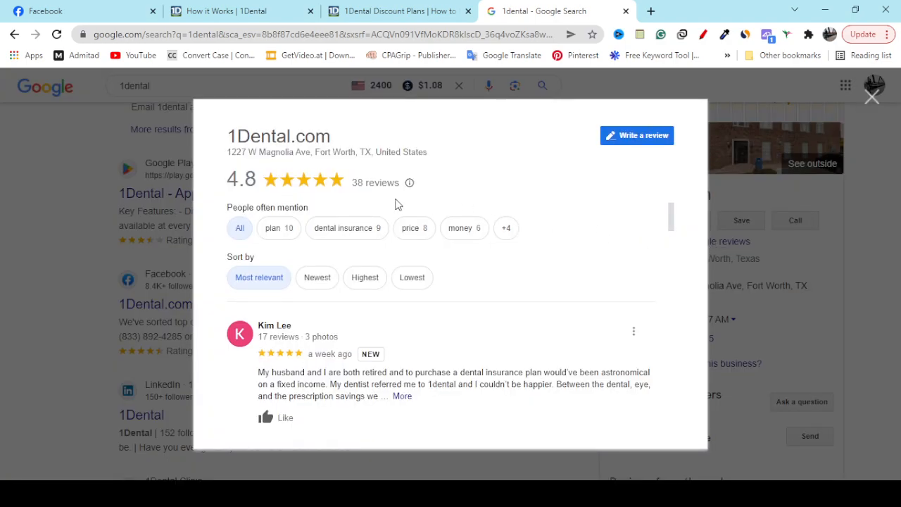
pyautogui.moveTo(378, 206)
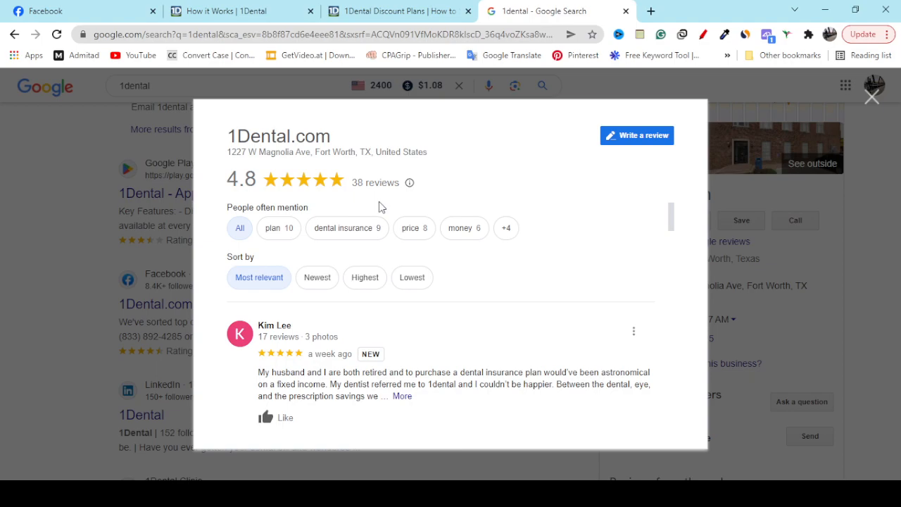
pyautogui.moveTo(234, 184)
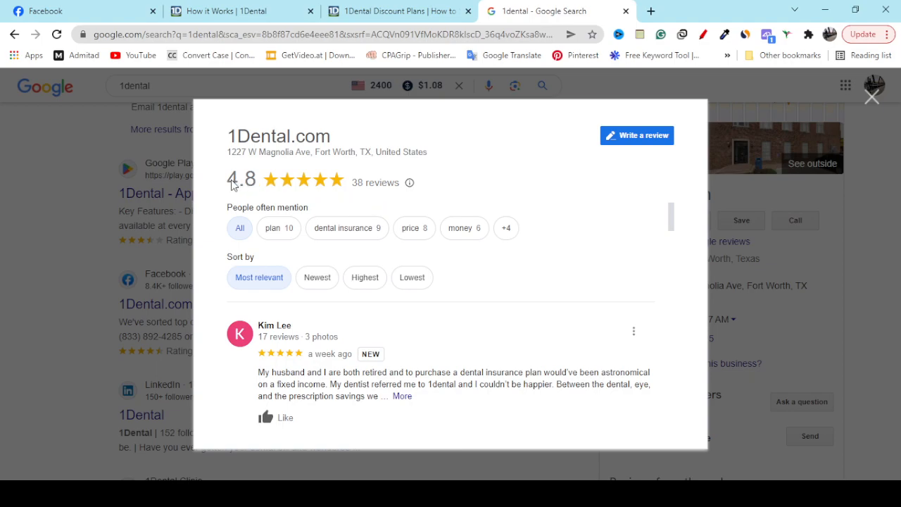
pyautogui.scroll(-3)
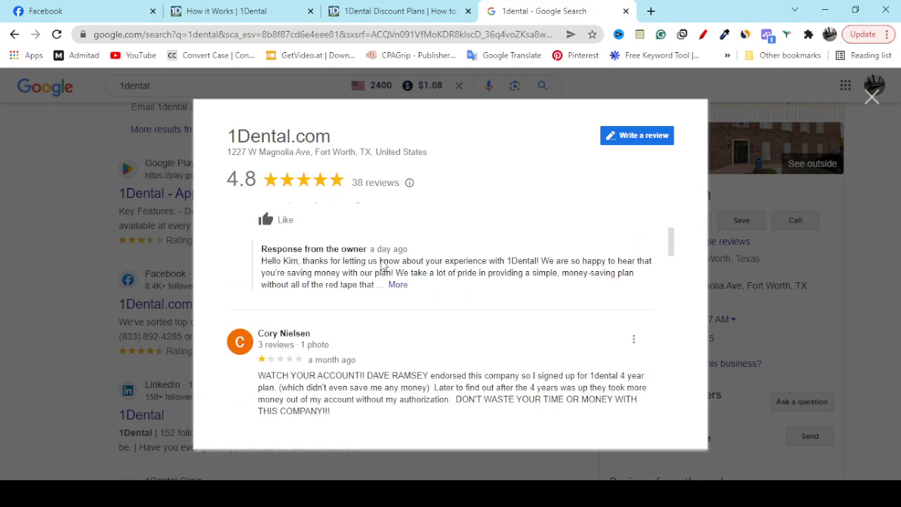
pyautogui.scroll(-3)
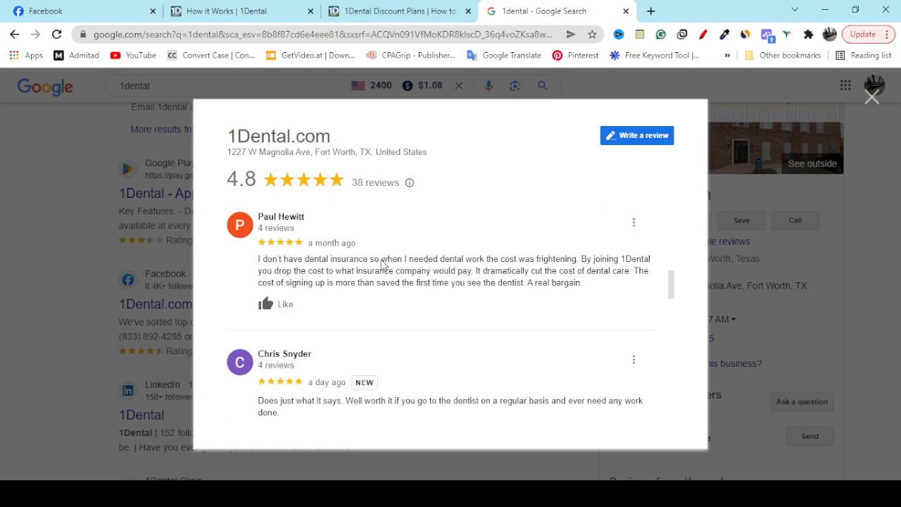
pyautogui.scroll(-3)
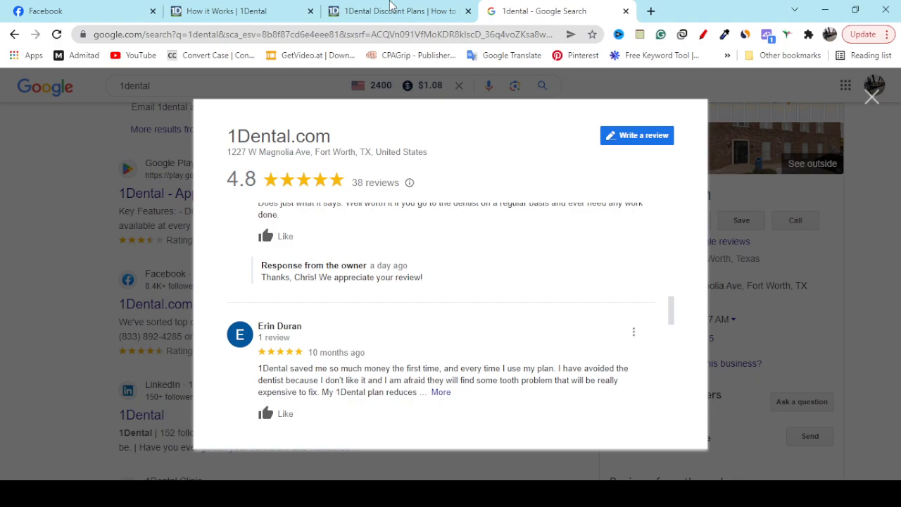
# Switch to the 1Dental Discount Plans tab showing the ZIP 78251 plan finder
pyautogui.click(394, 10)
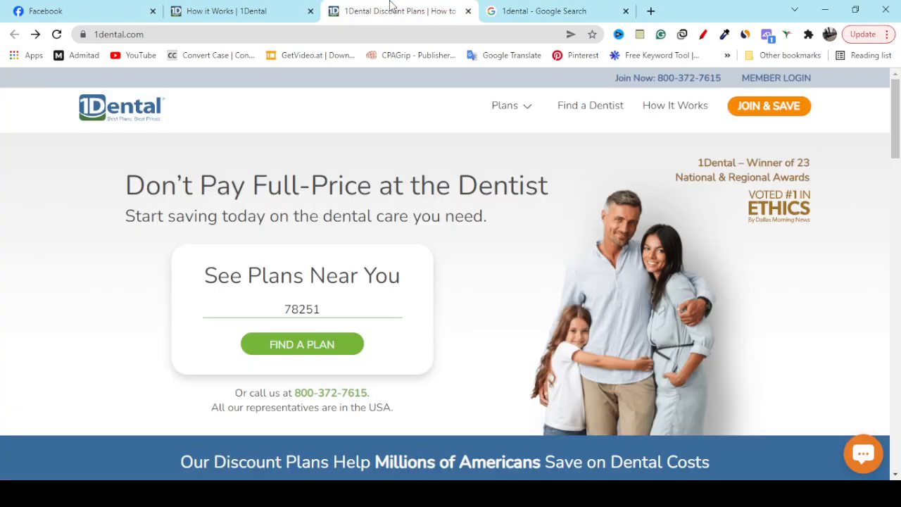
pyautogui.moveTo(394, 208)
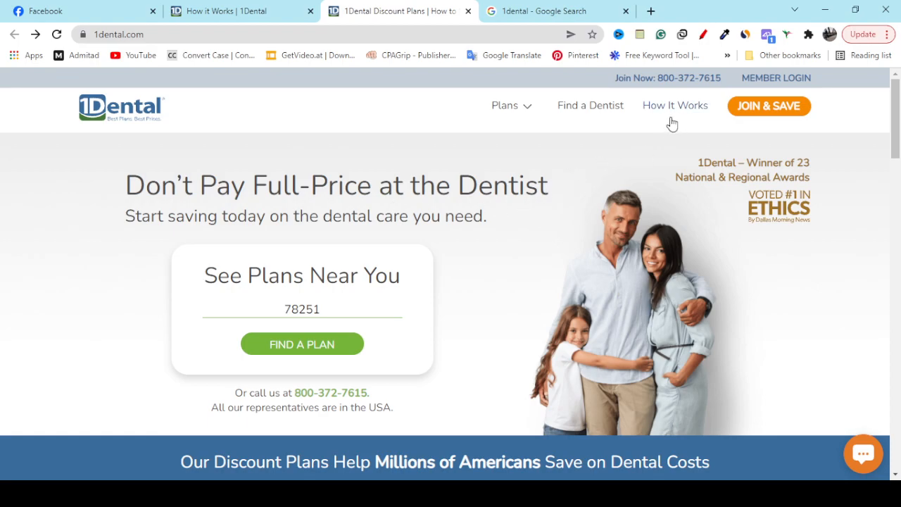
pyautogui.moveTo(668, 117)
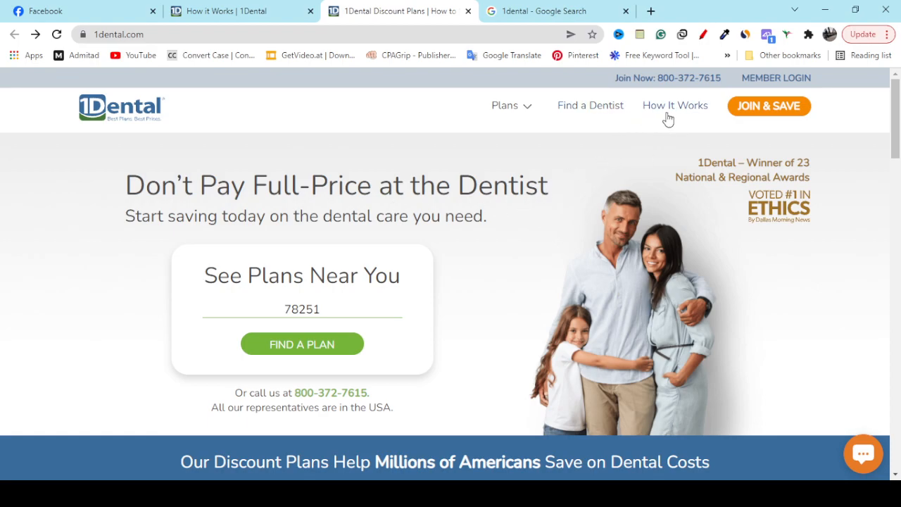
# Open the How It Works page and scroll to the dental discount plan overview
pyautogui.click(674, 105)
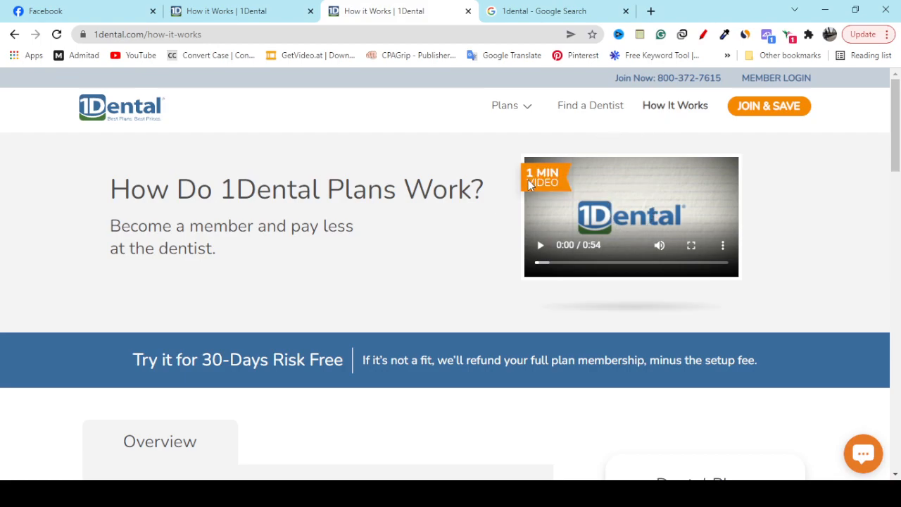
pyautogui.moveTo(533, 188)
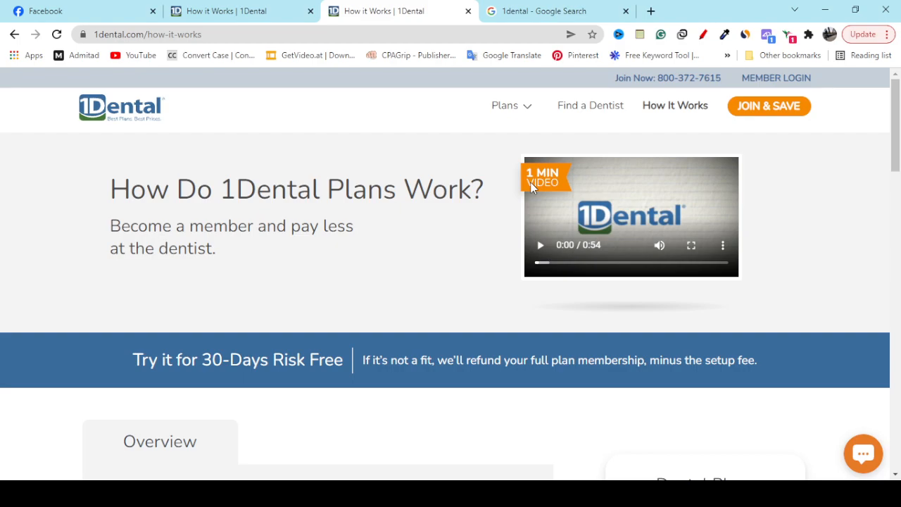
pyautogui.moveTo(381, 306)
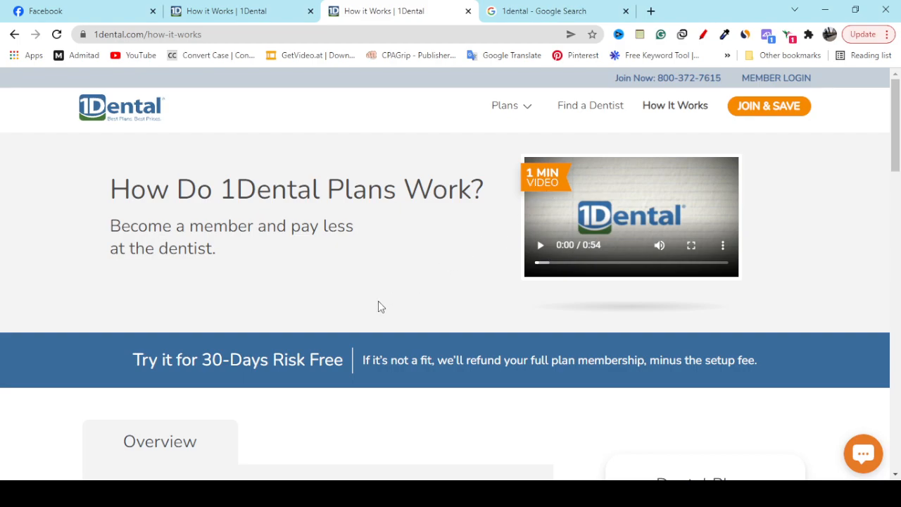
pyautogui.scroll(-3)
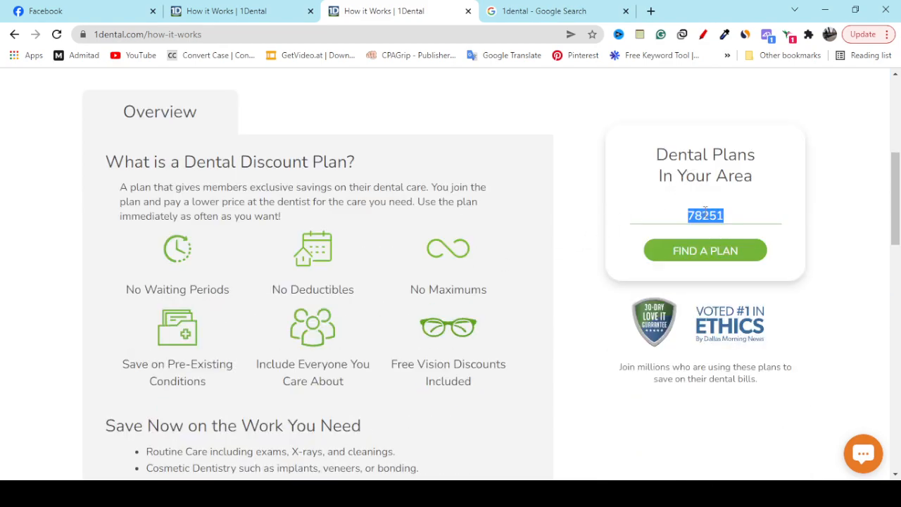
pyautogui.moveTo(724, 266)
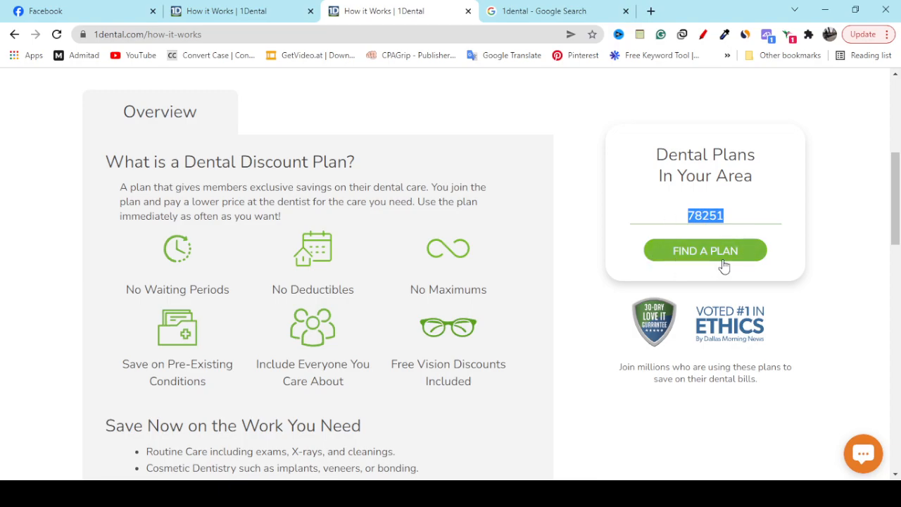
pyautogui.moveTo(699, 260)
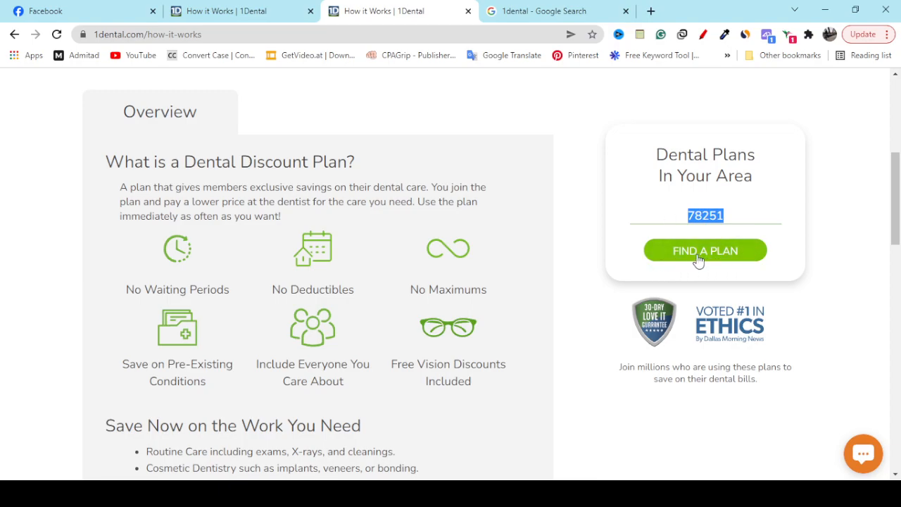
pyautogui.moveTo(700, 232)
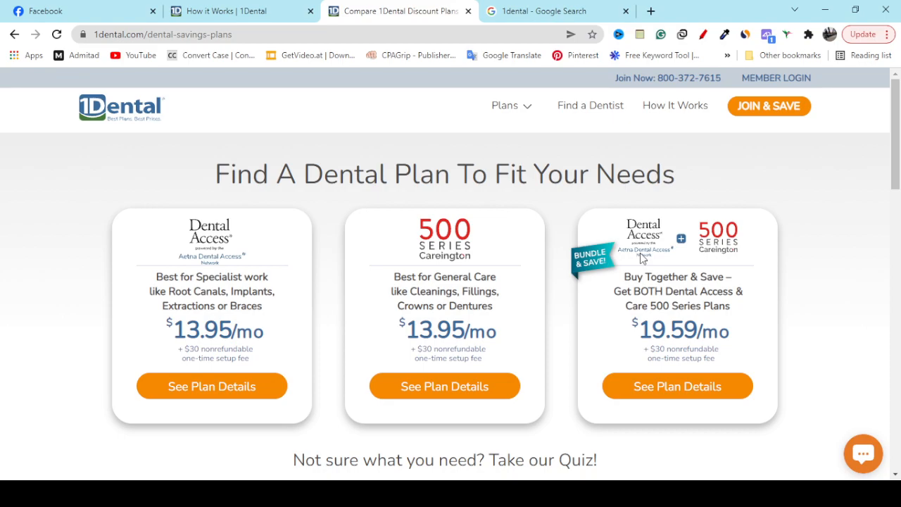
# Scroll the Compare Plans page to its footer and follow Find a Dentist under Help
pyautogui.scroll(-3)
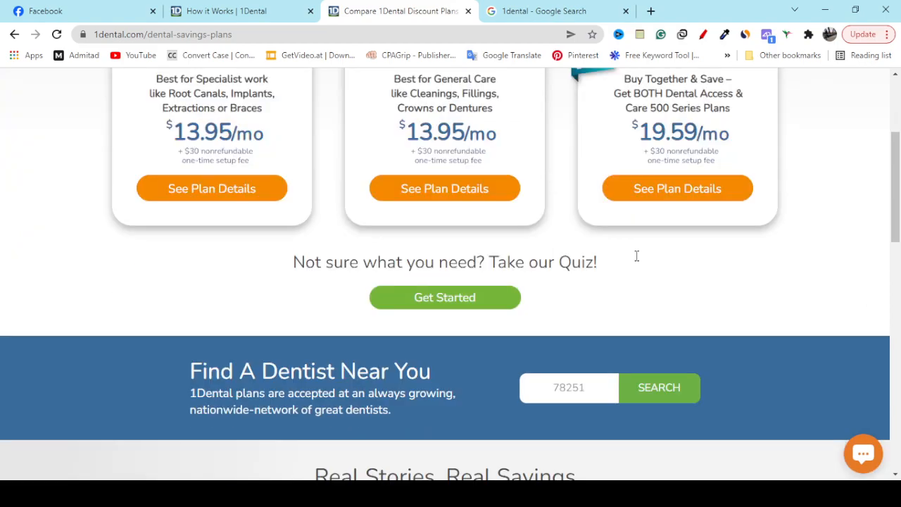
pyautogui.scroll(-3)
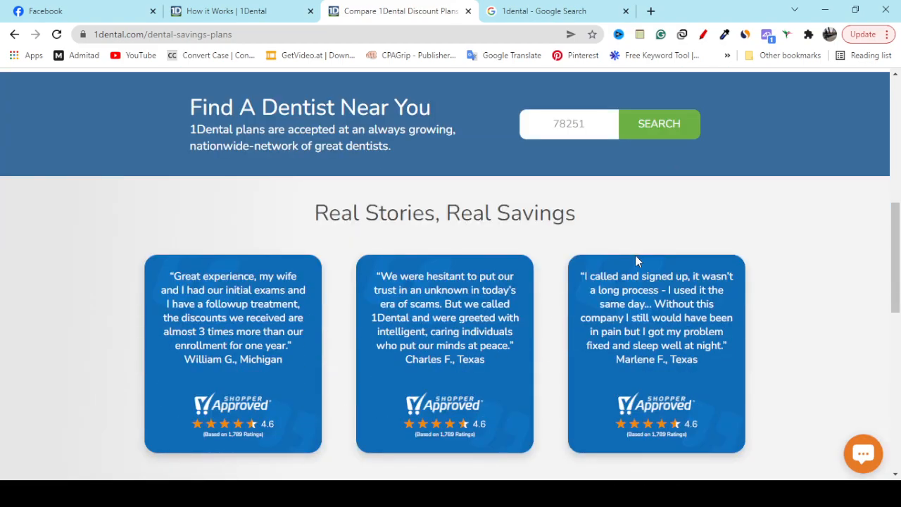
pyautogui.scroll(-3)
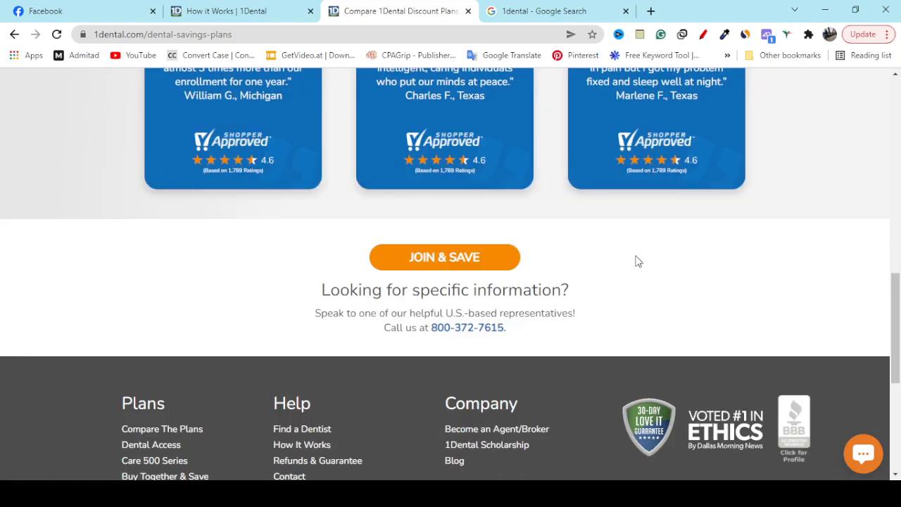
pyautogui.scroll(-3)
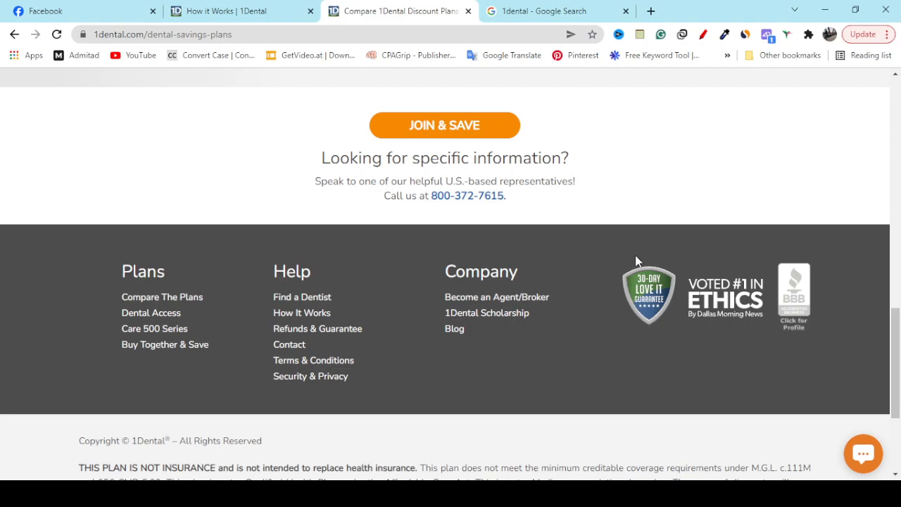
pyautogui.moveTo(318, 287)
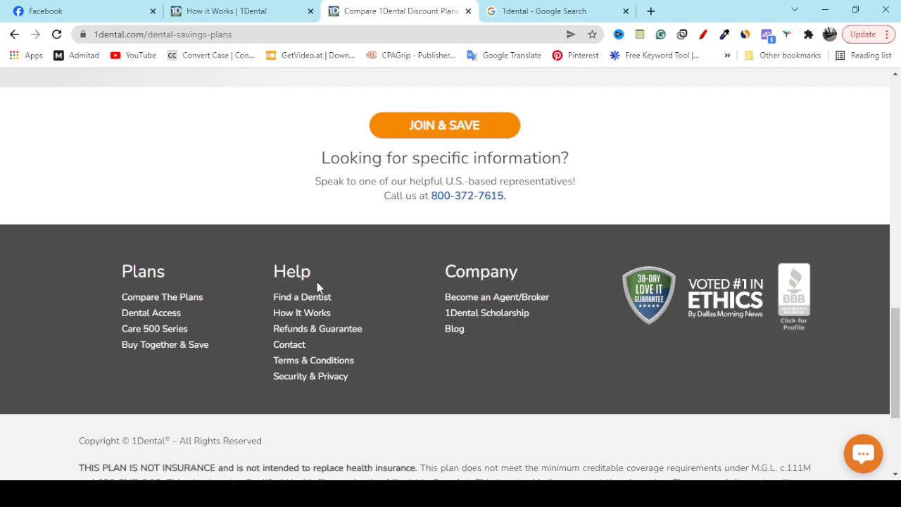
pyautogui.click(302, 296)
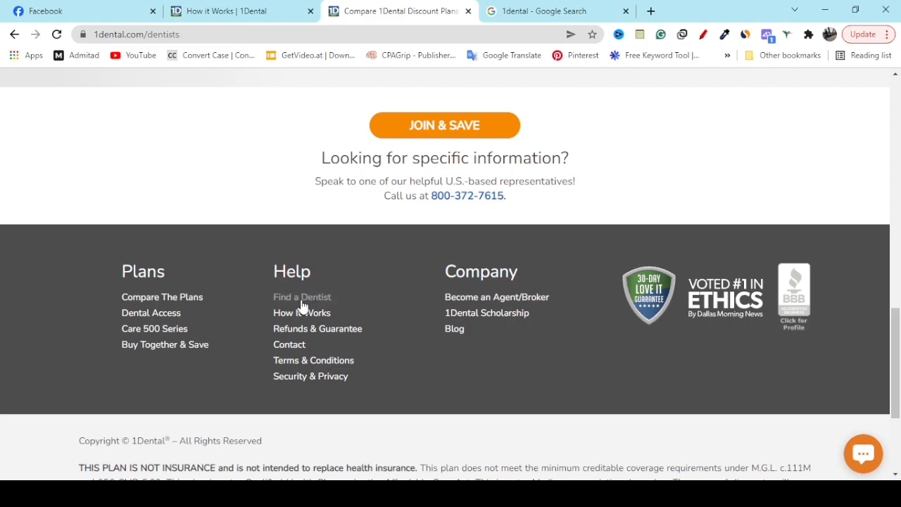
# Browse the 635 dentists near ZIP 78251 and filter to English-speaking dentists
pyautogui.click(302, 296)
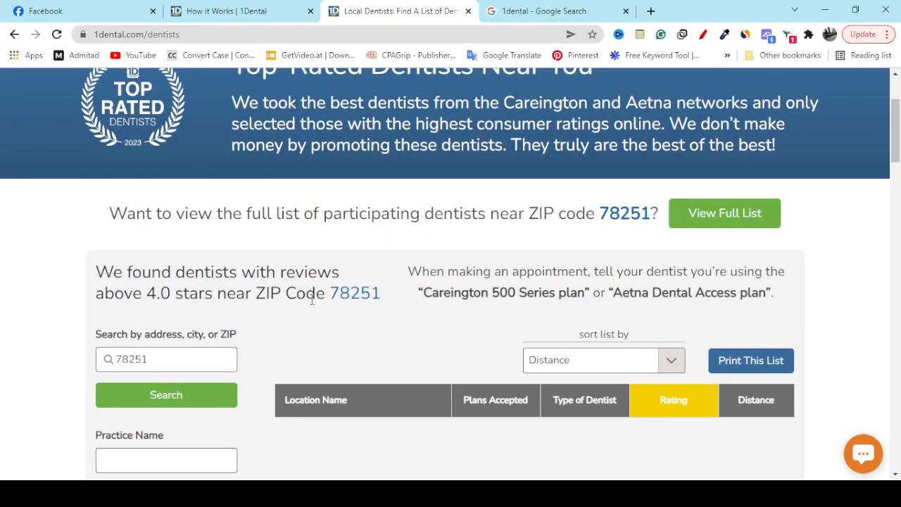
pyautogui.click(166, 359)
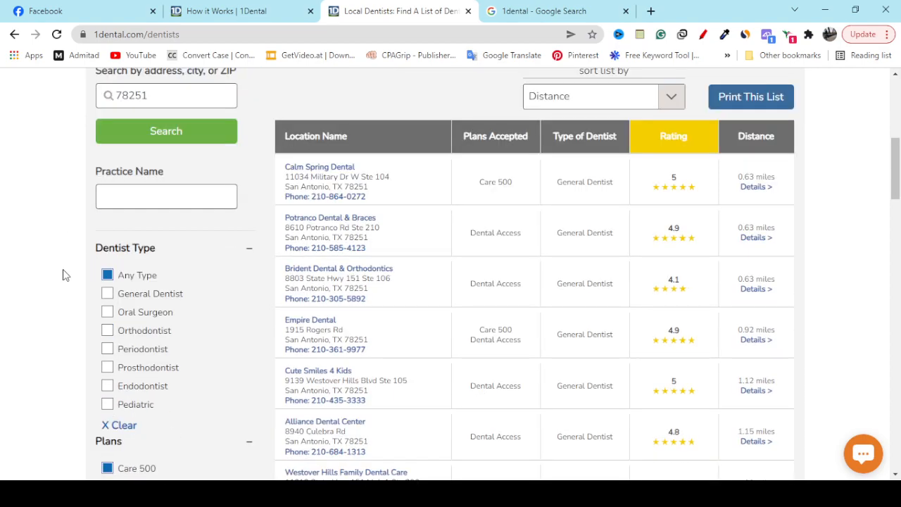
pyautogui.scroll(-3)
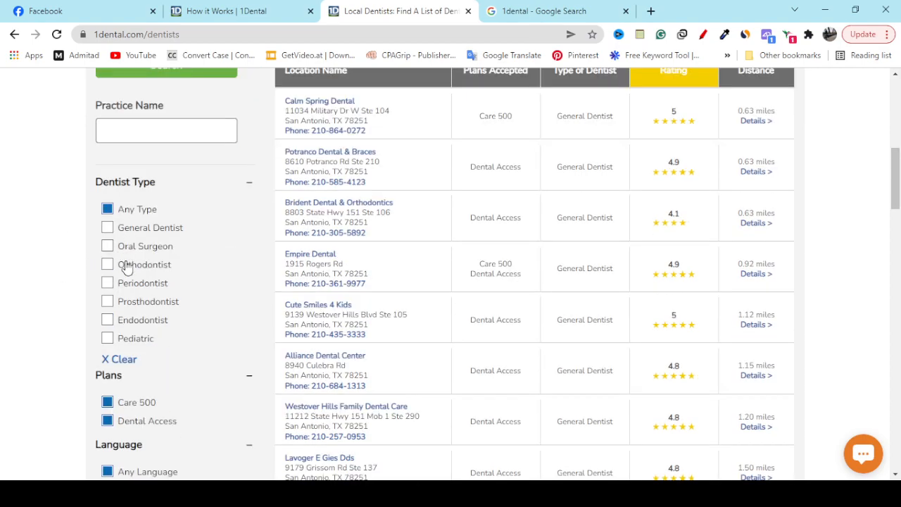
pyautogui.scroll(-3)
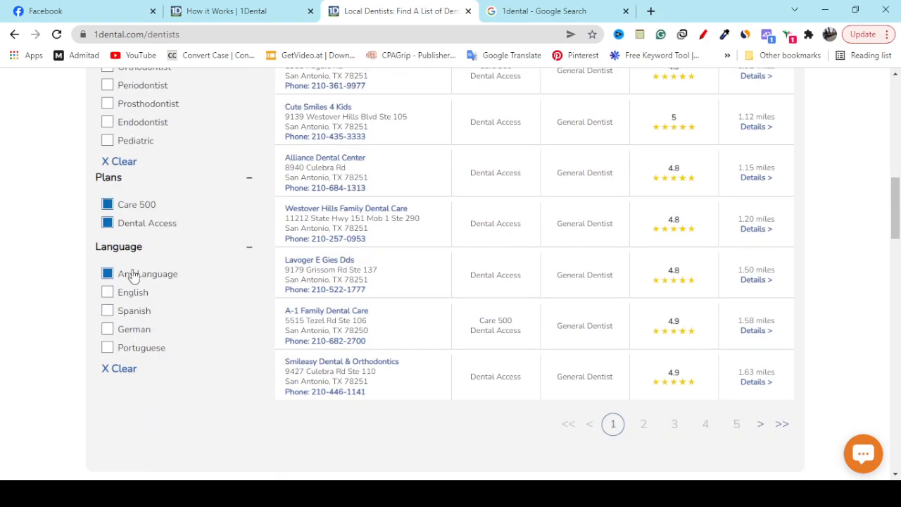
pyautogui.click(107, 291)
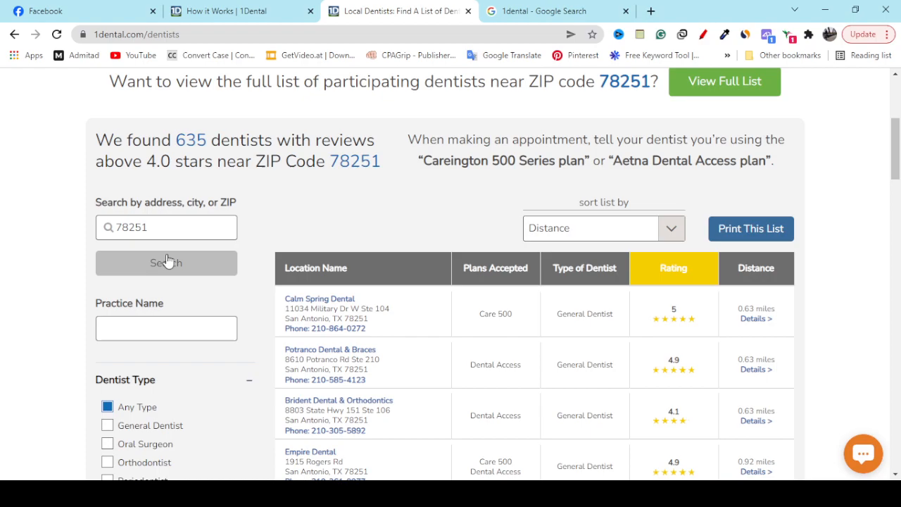
# Search dentists near ZIP 95428 and scroll through the 23 results
pyautogui.click(167, 226)
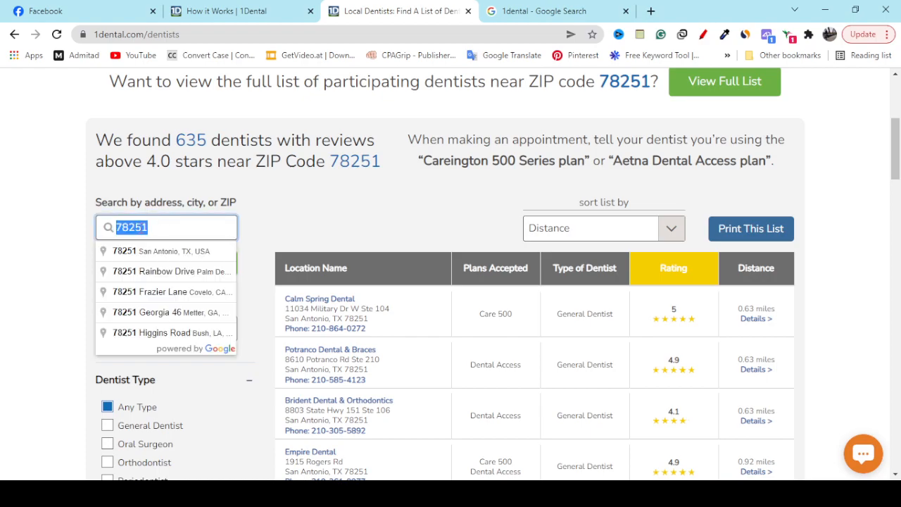
pyautogui.click(173, 291)
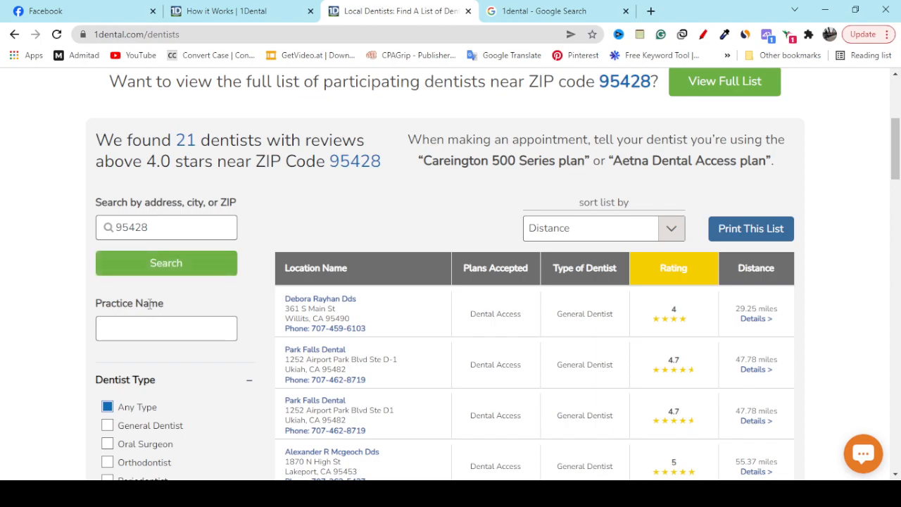
pyautogui.scroll(-3)
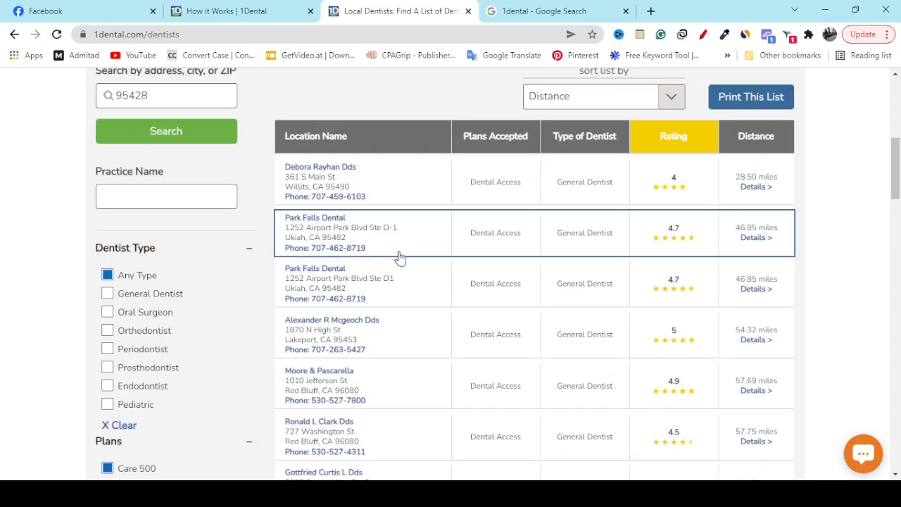
pyautogui.moveTo(365, 313)
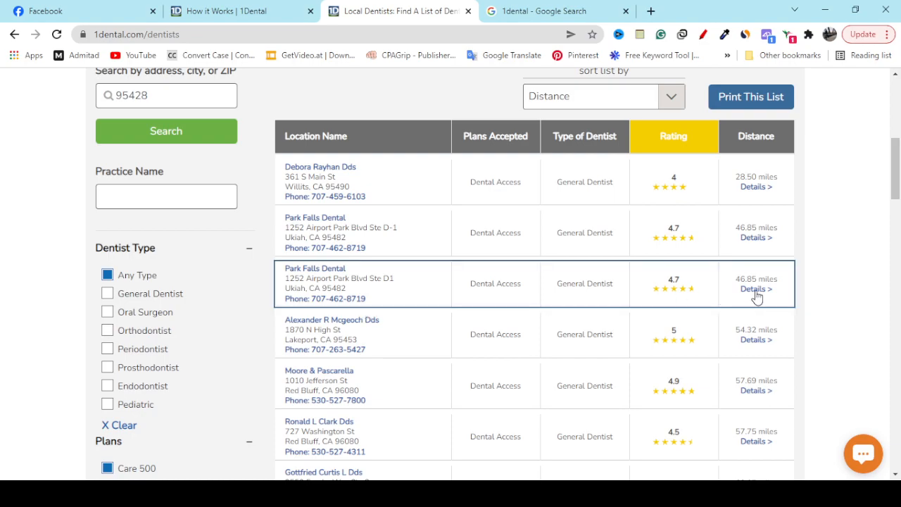
pyautogui.scroll(-3)
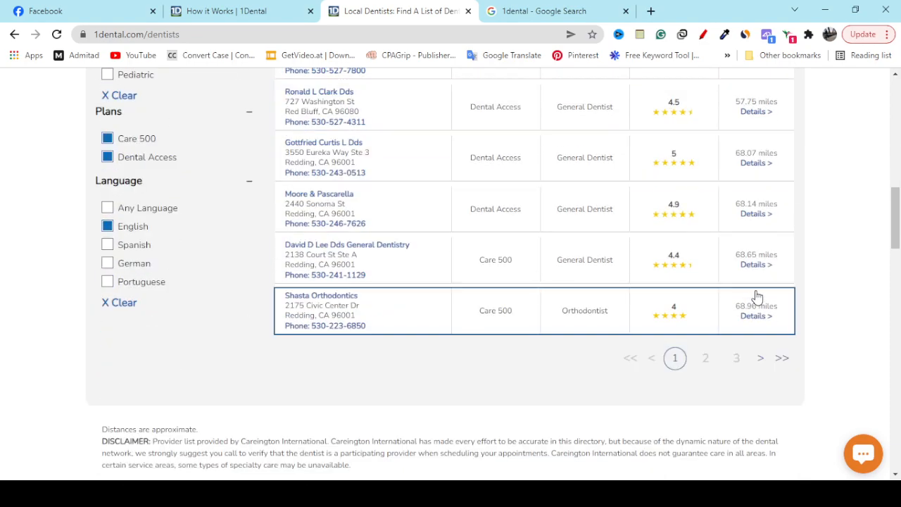
pyautogui.scroll(3)
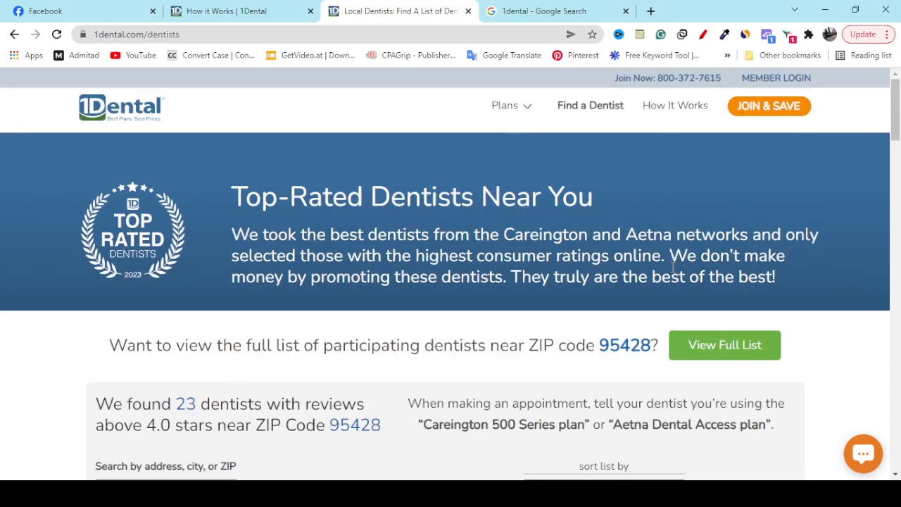
# Revisit the Plans > Compare The Plans page and scroll through it
pyautogui.click(504, 105)
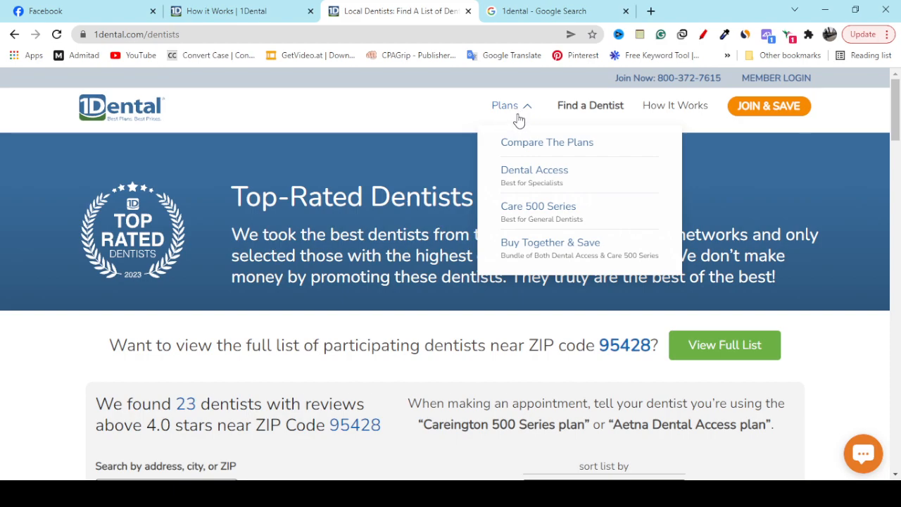
pyautogui.moveTo(548, 146)
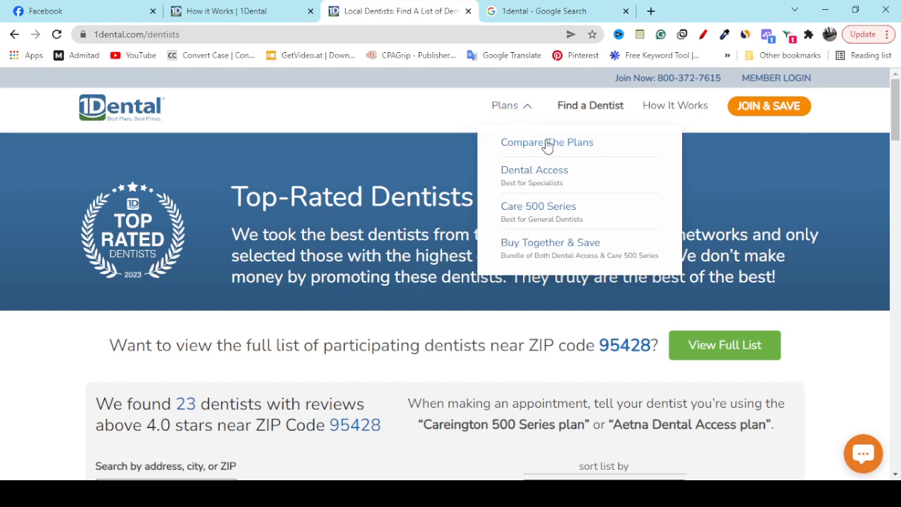
pyautogui.click(547, 142)
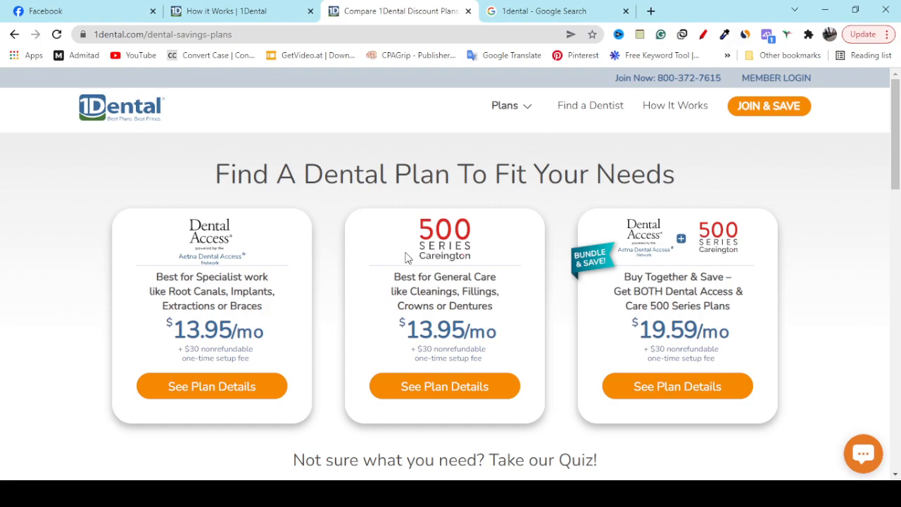
pyautogui.doubleClick(242, 174)
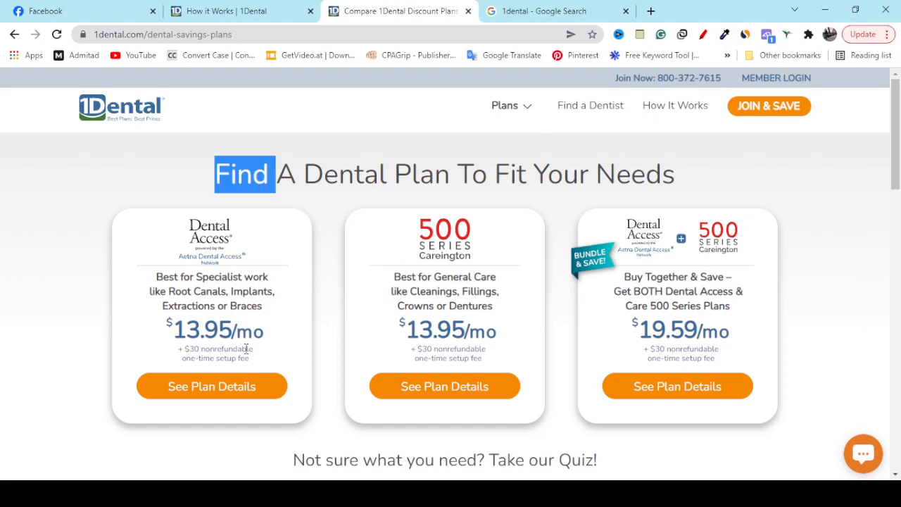
pyautogui.scroll(-3)
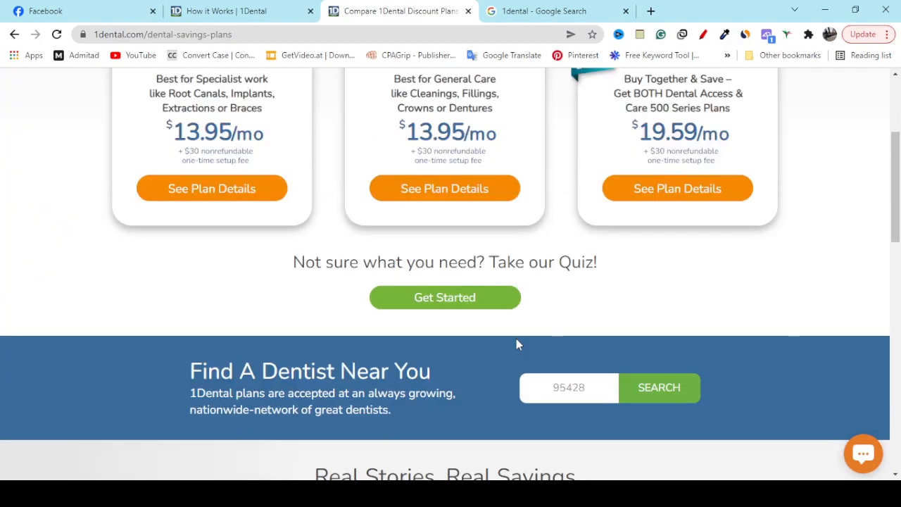
pyautogui.scroll(-3)
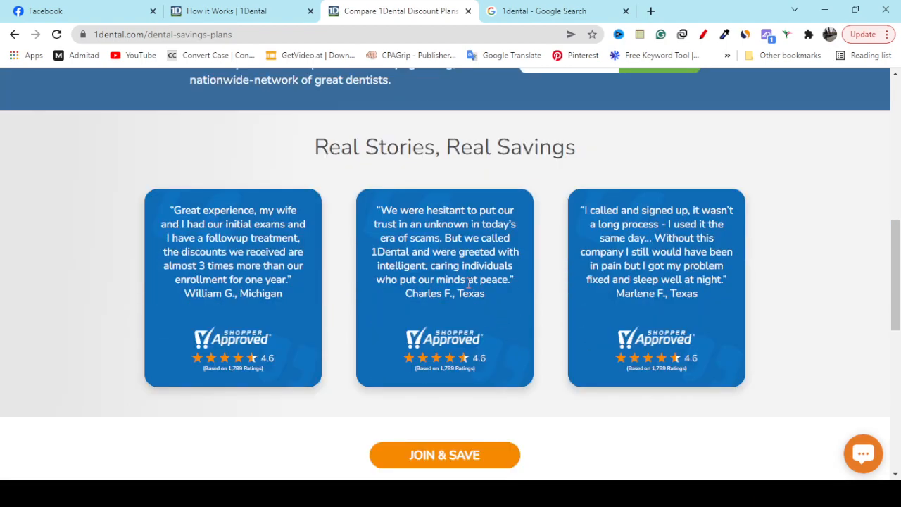
pyautogui.moveTo(313, 147); pyautogui.dragTo(378, 146)
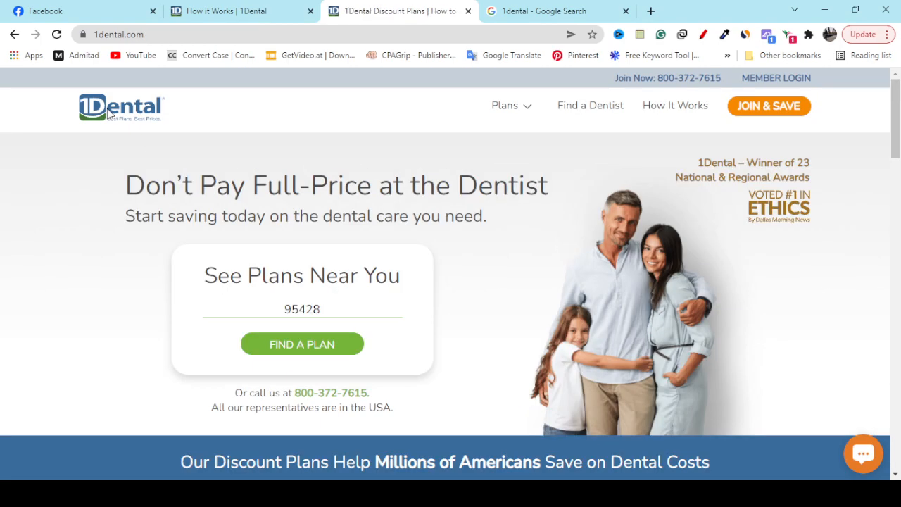
pyautogui.moveTo(208, 219)
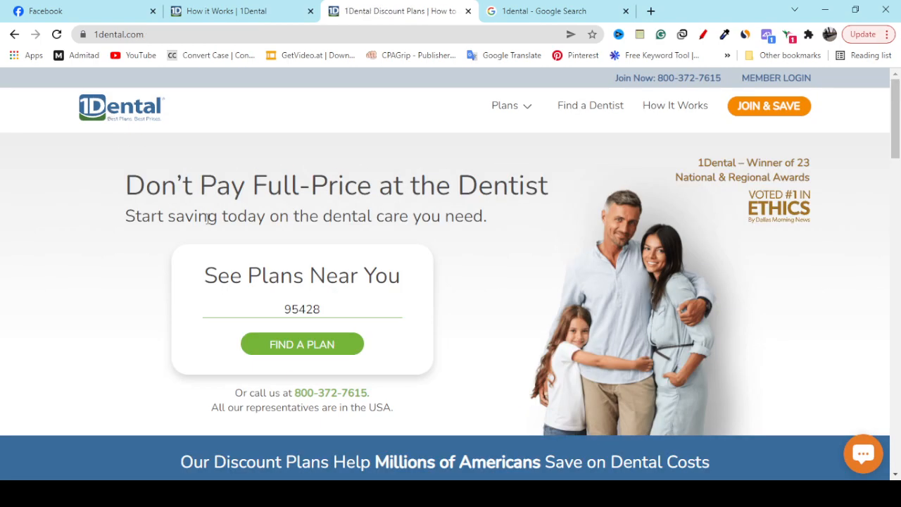
# Return to the Google '1dental' results and close the reviews window
pyautogui.click(556, 10)
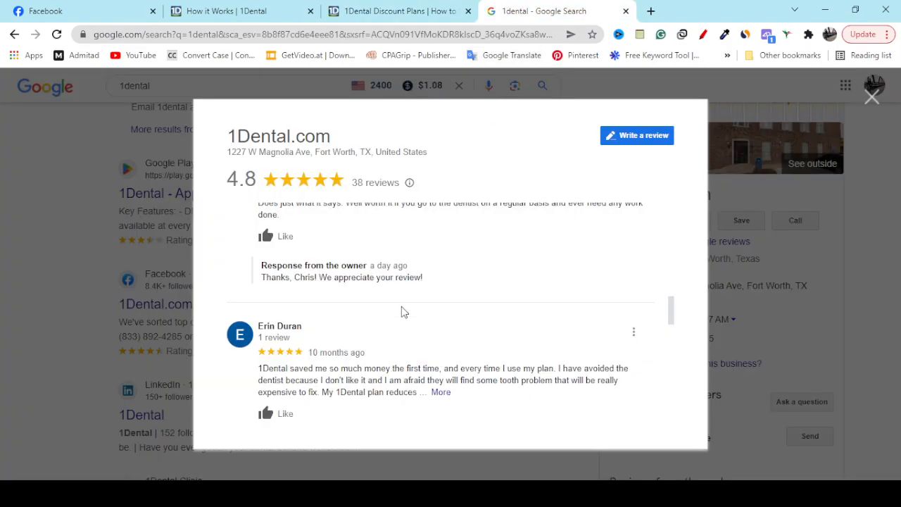
pyautogui.scroll(-3)
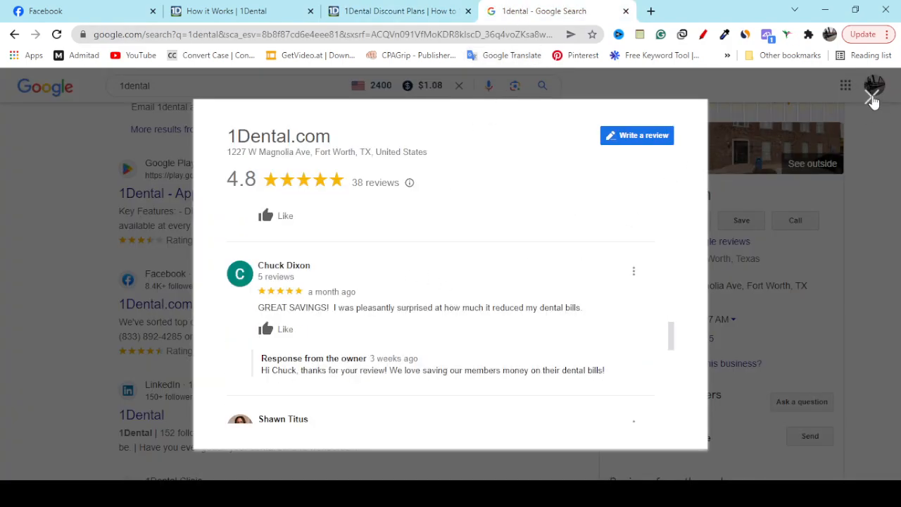
pyautogui.click(873, 95)
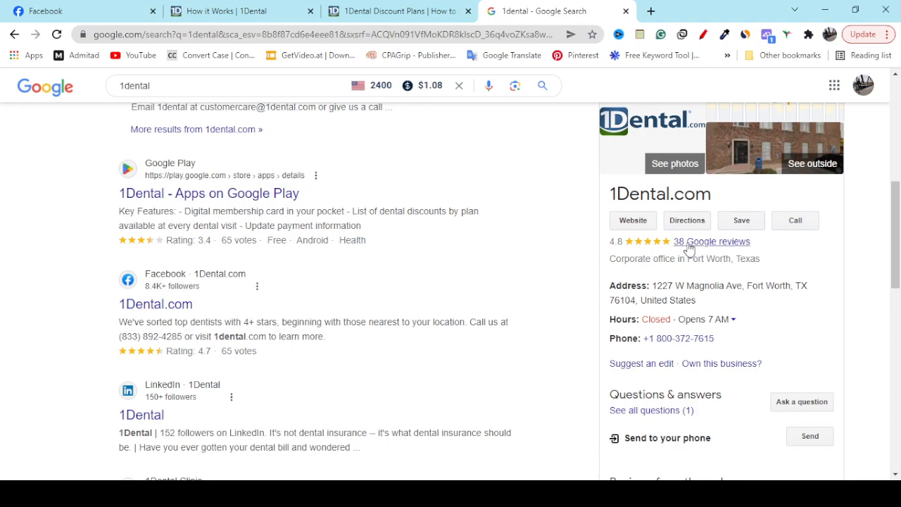